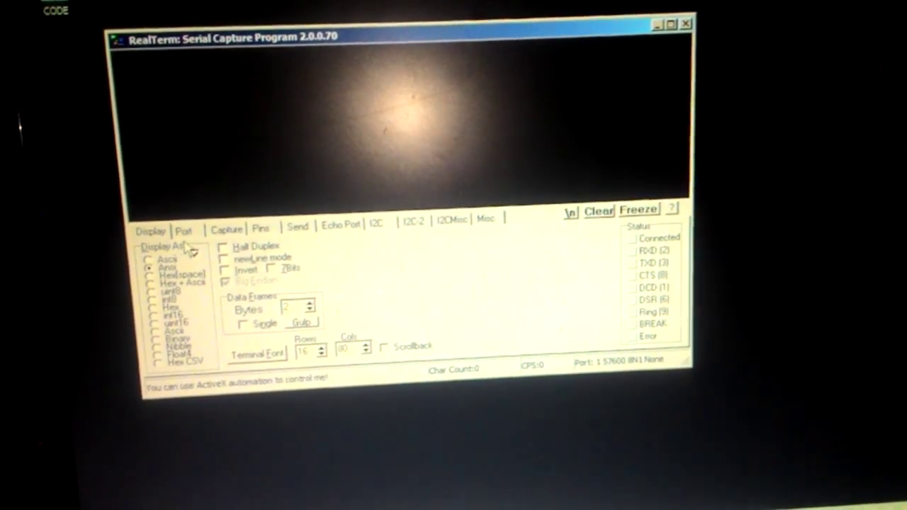
Show the serial Port settings at 115200 baud with the available COM ports listed.
left_click(184, 227)
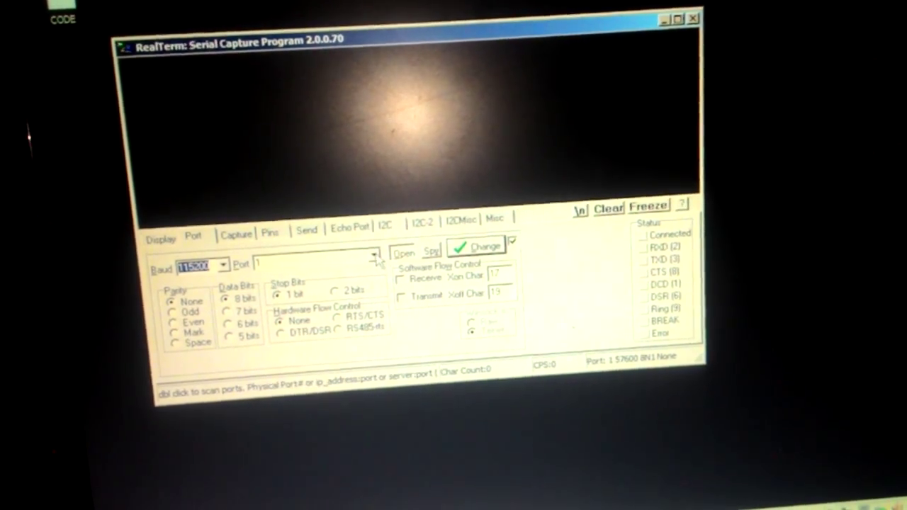
left_click(377, 264)
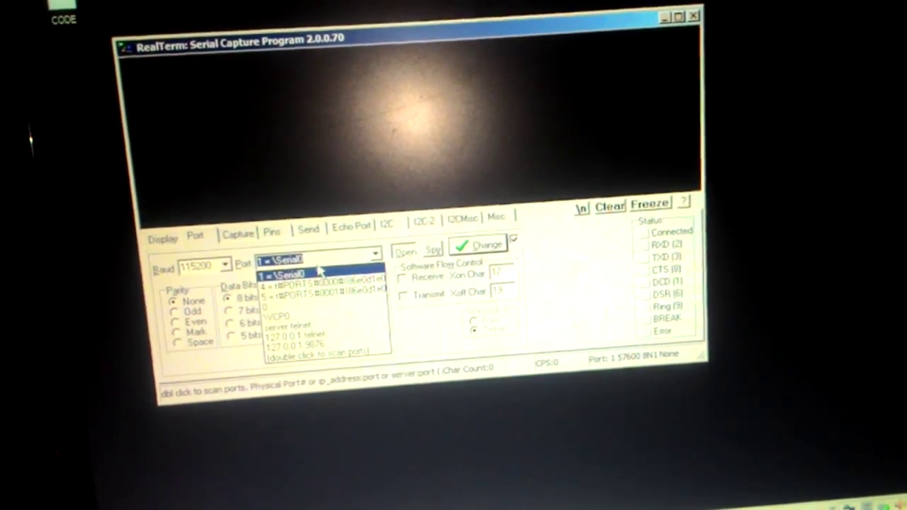